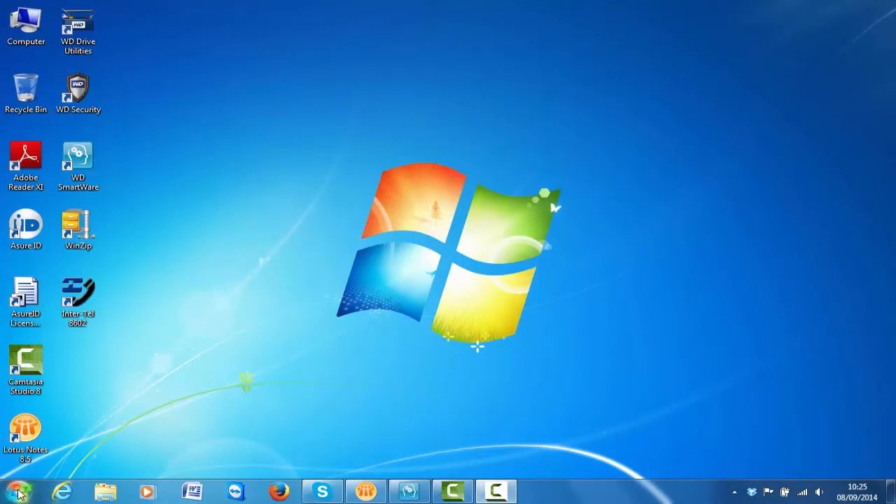
Launch Devices and Printers from the Windows 7 Start menu.
{"action": "left_click", "coordinate": [21, 490]}
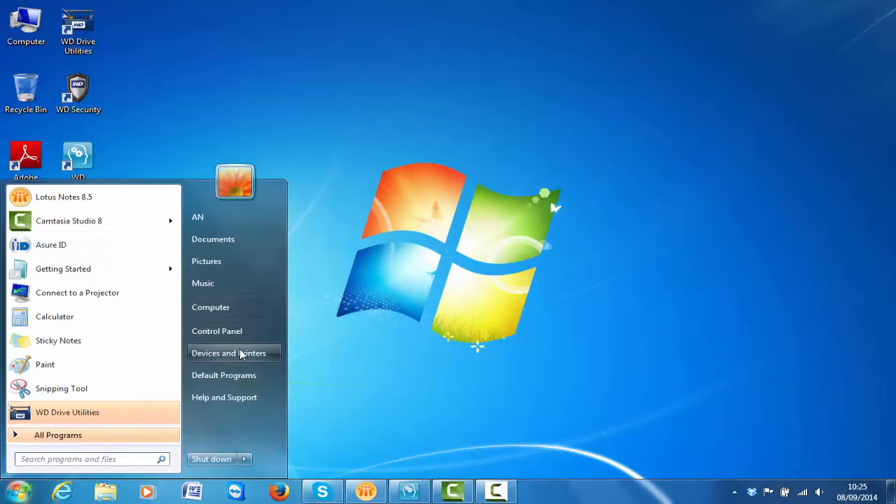
{"action": "left_click", "coordinate": [230, 353]}
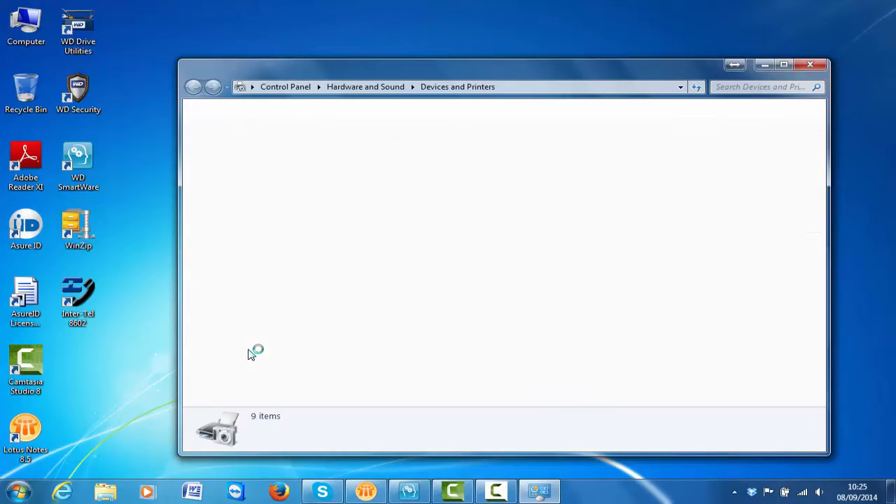
Open Printing preferences for the DTC1250e Card Printer from its context menu.
{"action": "right_click", "coordinate": [228, 283]}
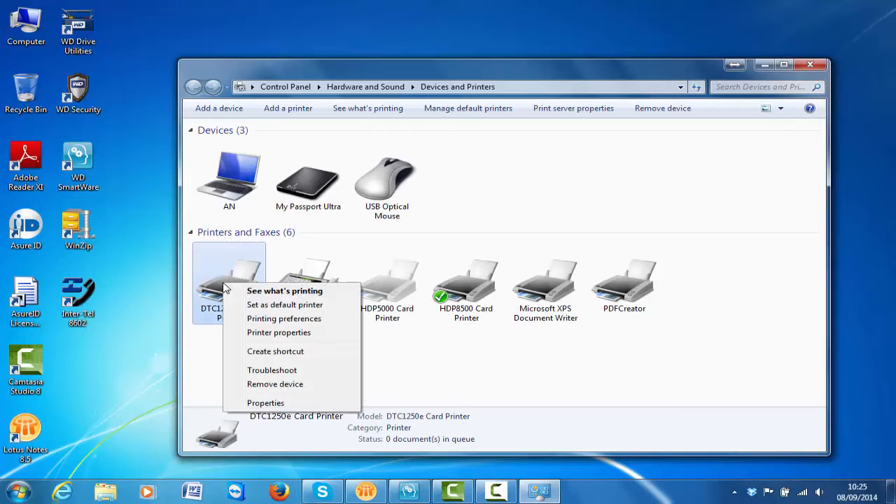
{"action": "mouse_move", "coordinate": [284, 318]}
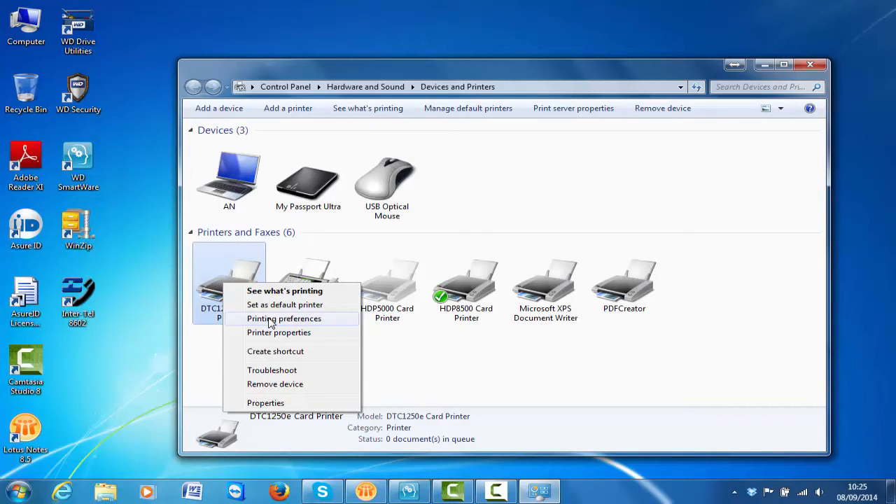
{"action": "left_click", "coordinate": [283, 318]}
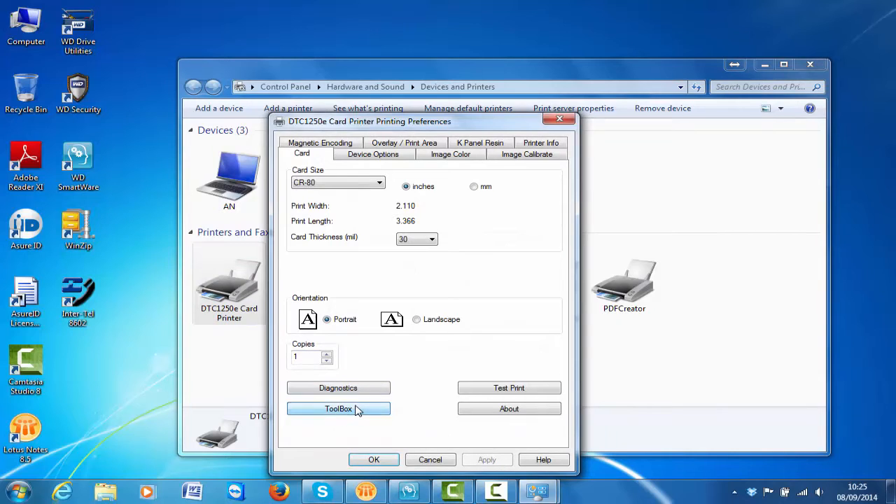
Open the card printer's ToolBox on its Clean Printer tab.
{"action": "left_click", "coordinate": [338, 408]}
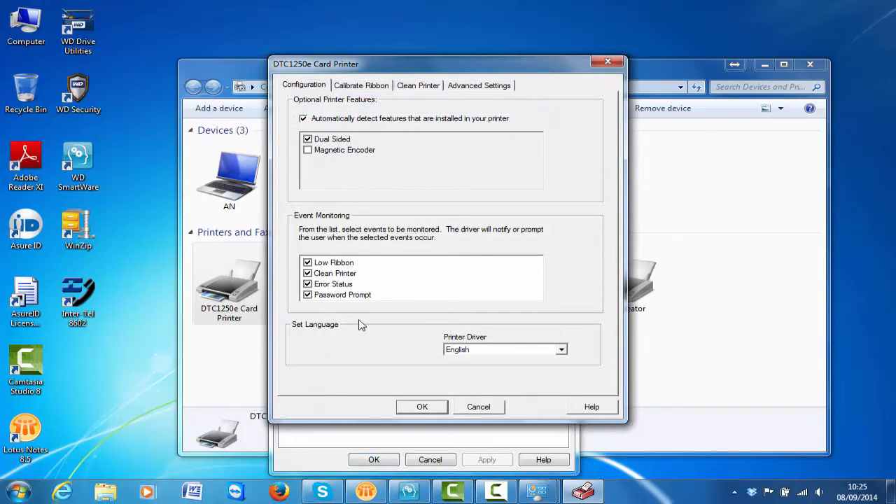
{"action": "left_click", "coordinate": [417, 84]}
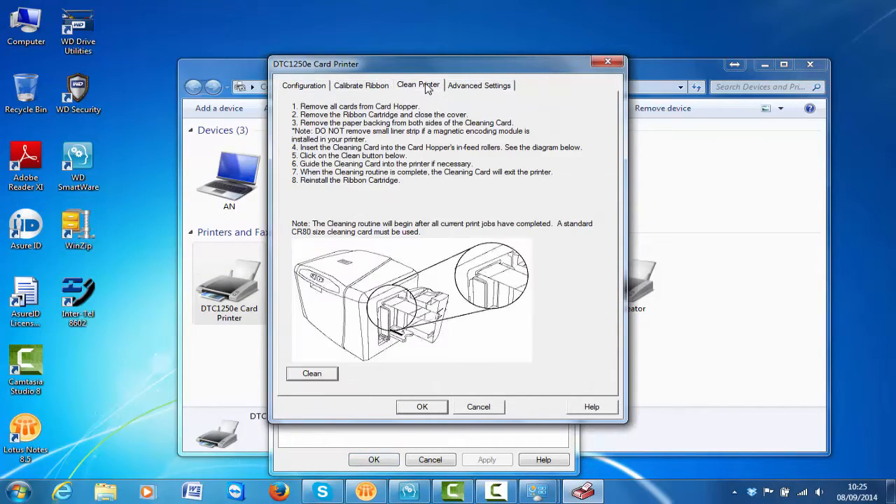
{"action": "mouse_move", "coordinate": [412, 114]}
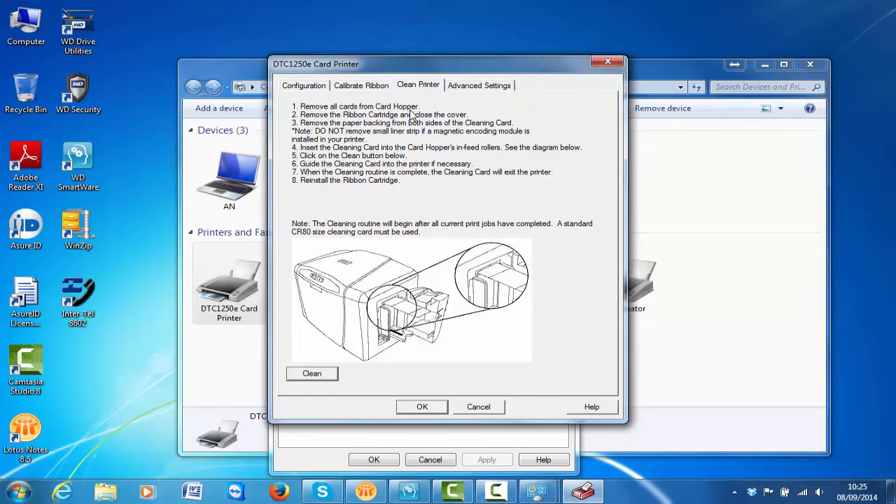
{"action": "mouse_move", "coordinate": [308, 351]}
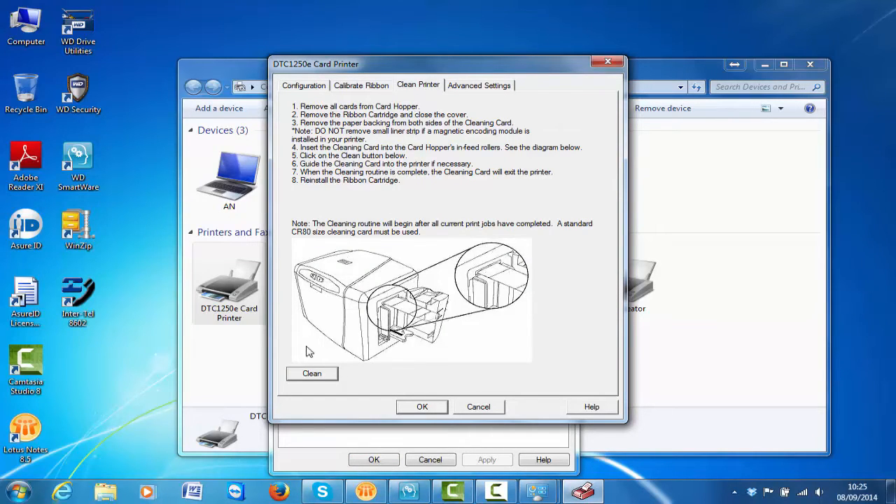
{"action": "mouse_move", "coordinate": [313, 379]}
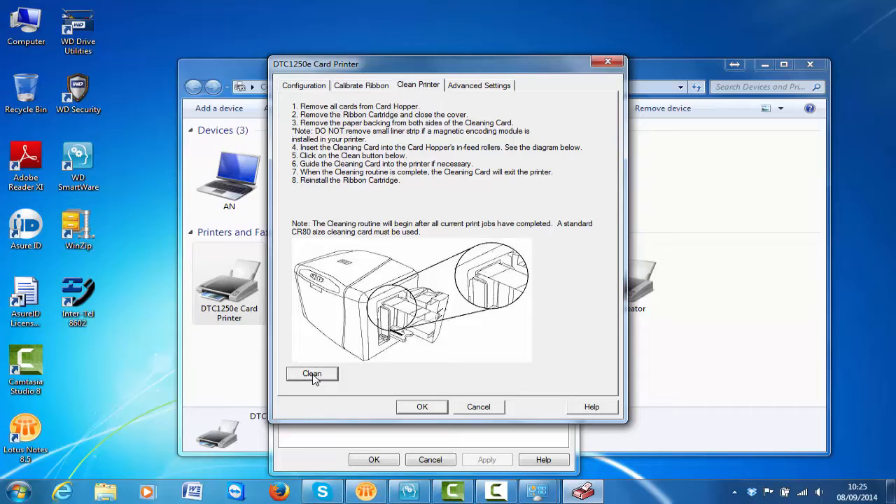